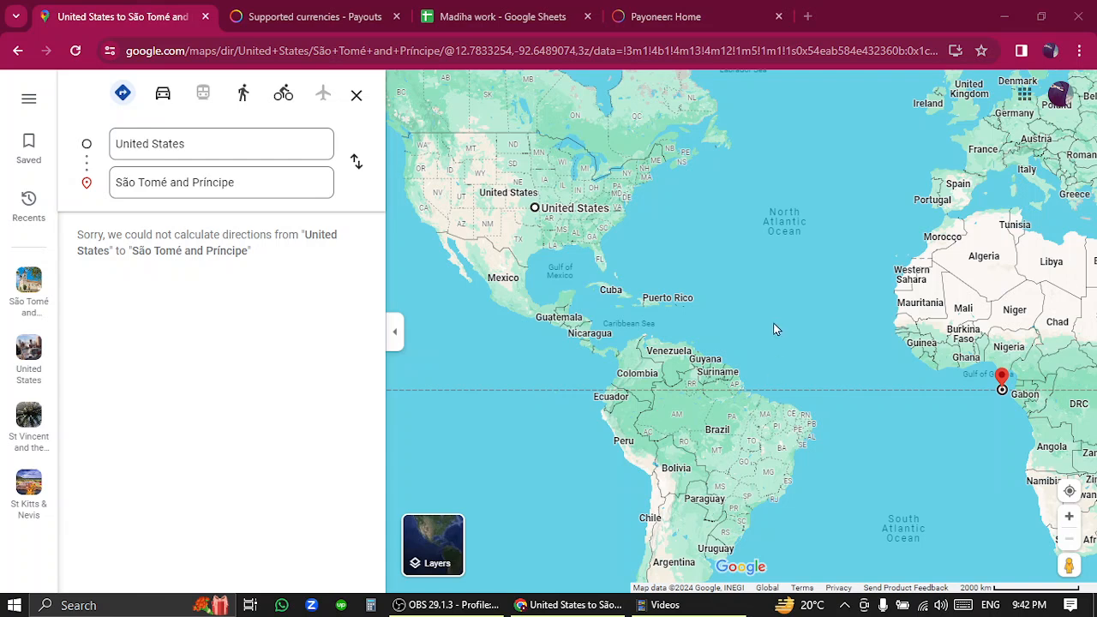
pyautogui.moveTo(686, 244)
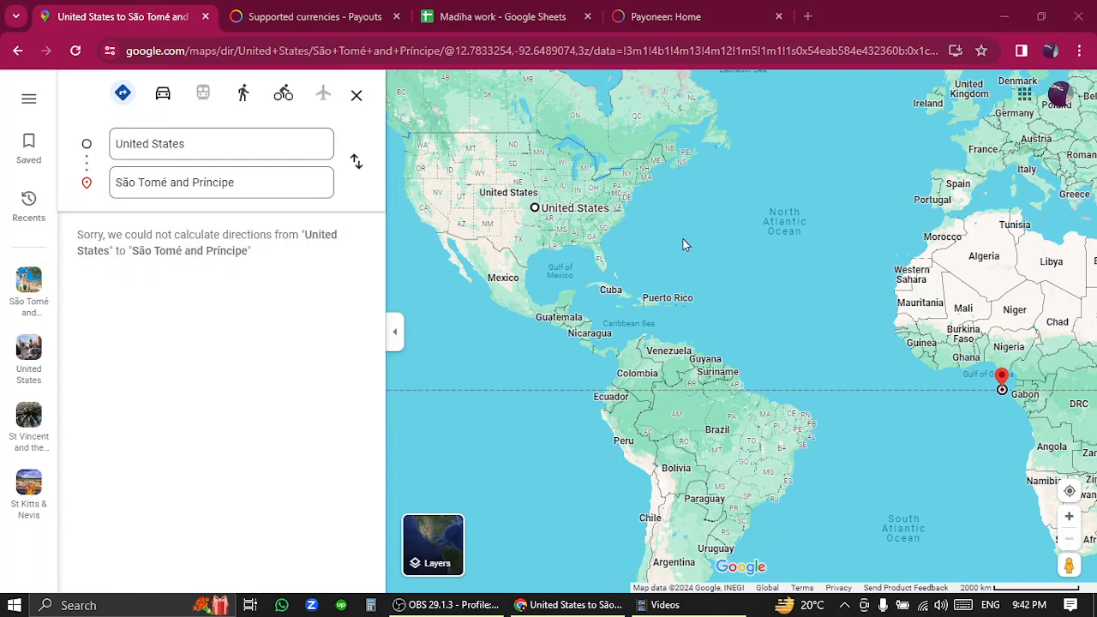
pyautogui.moveTo(1009, 414)
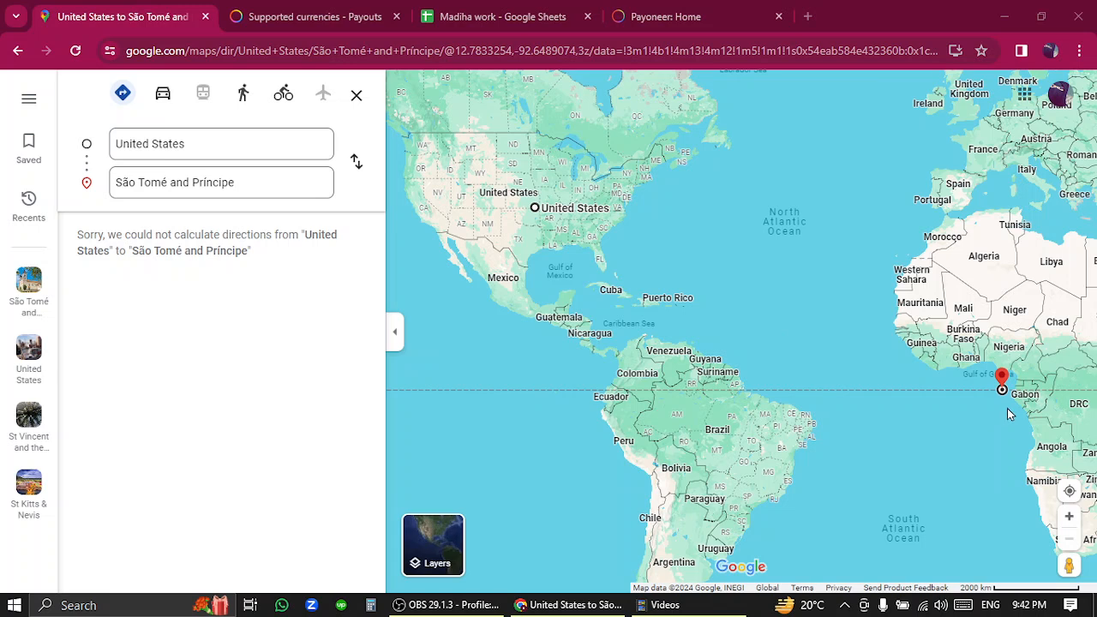
pyautogui.moveTo(533, 167)
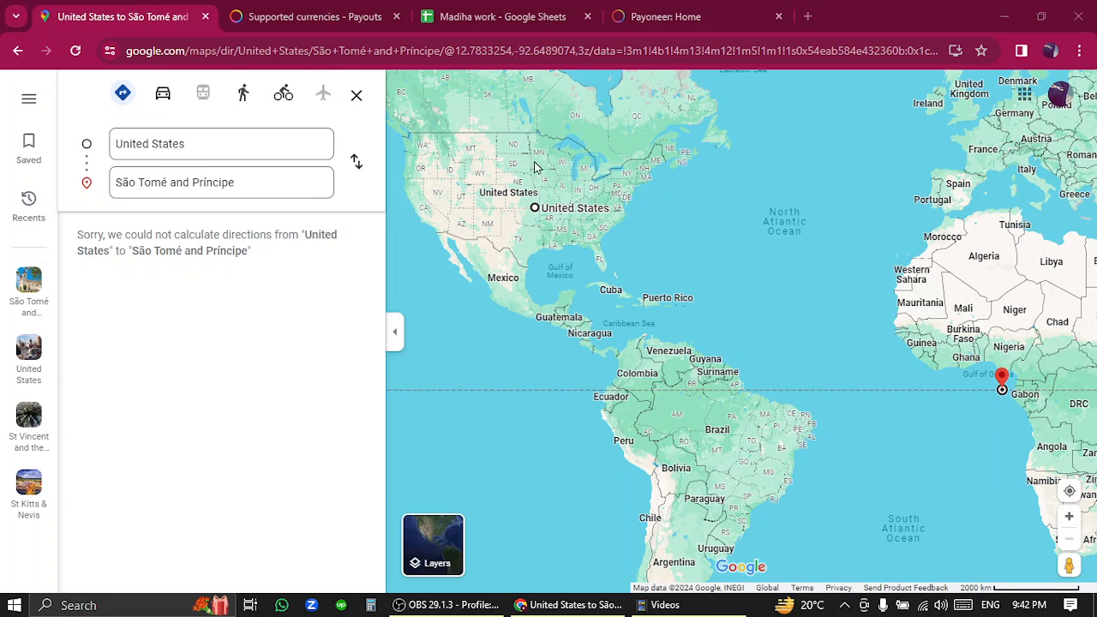
pyautogui.moveTo(476, 349)
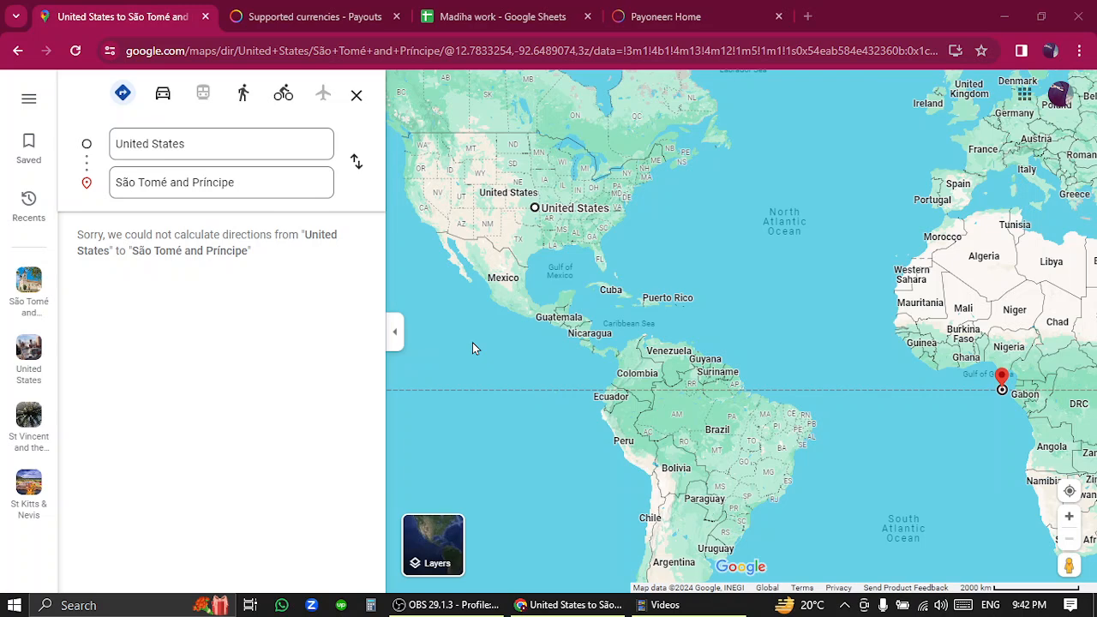
# Search the Supported currencies page for 'Sao Tome and Principe', finding 0 matches.
pyautogui.click(314, 16)
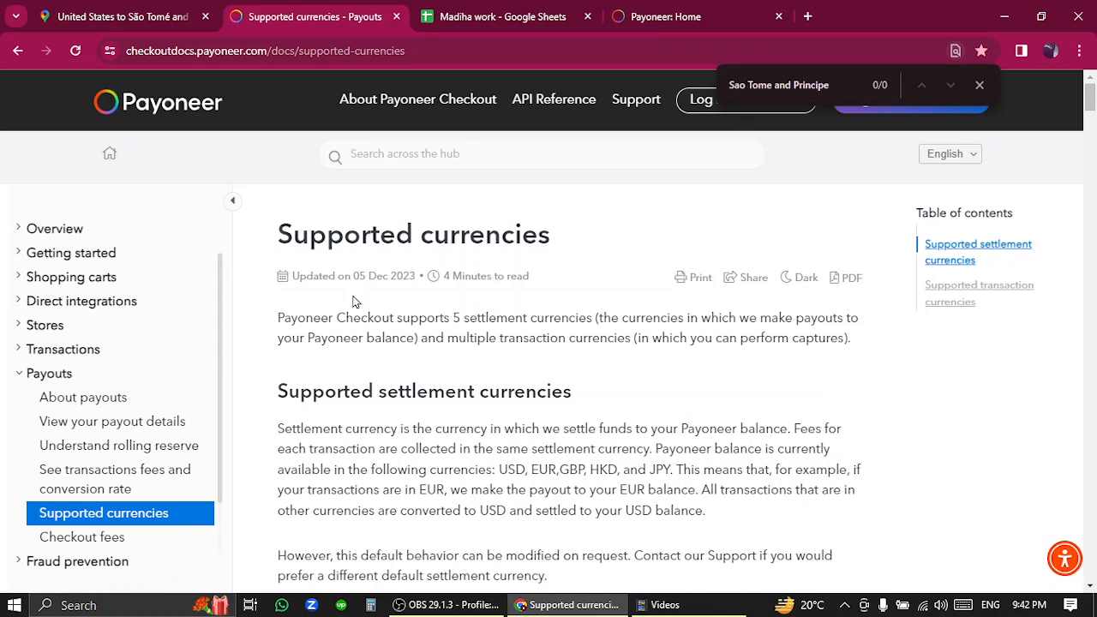
pyautogui.moveTo(410, 334)
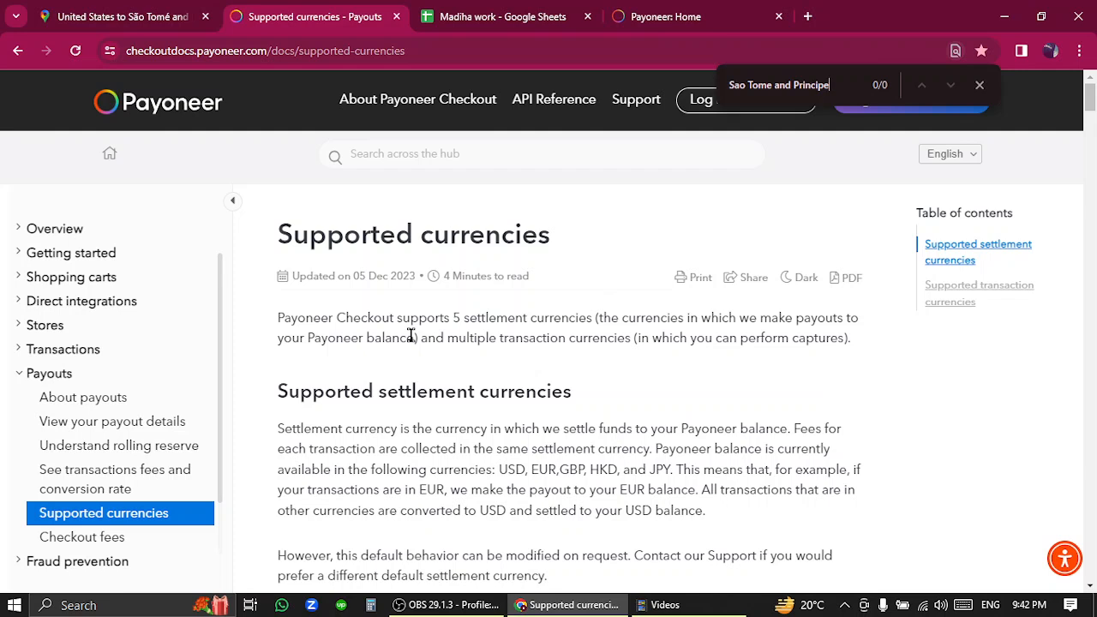
pyautogui.moveTo(734, 112)
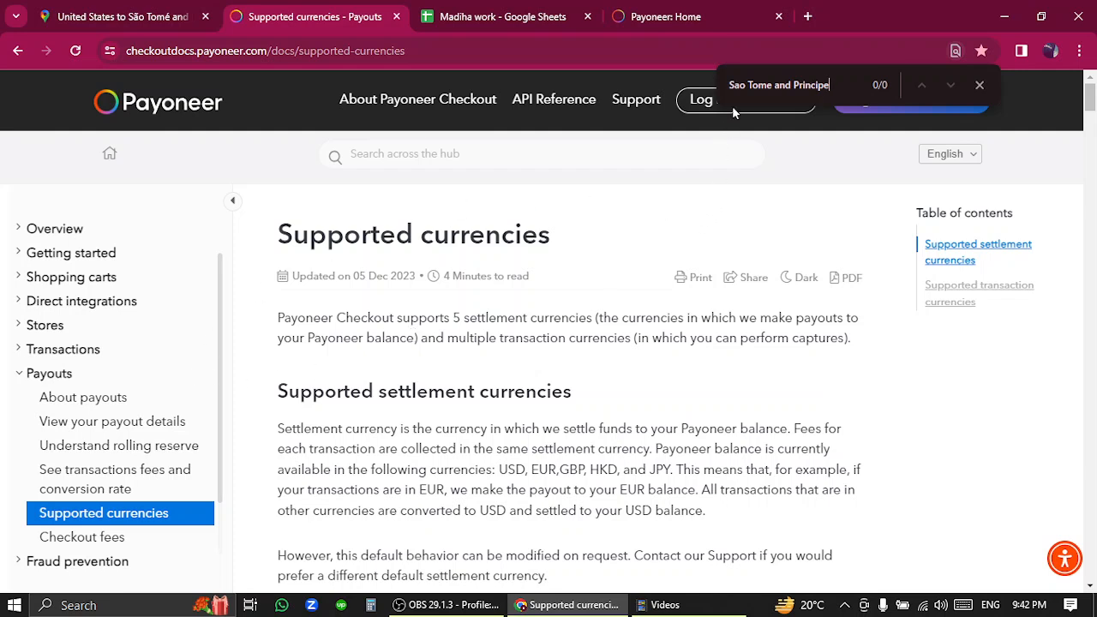
pyautogui.moveTo(598, 259)
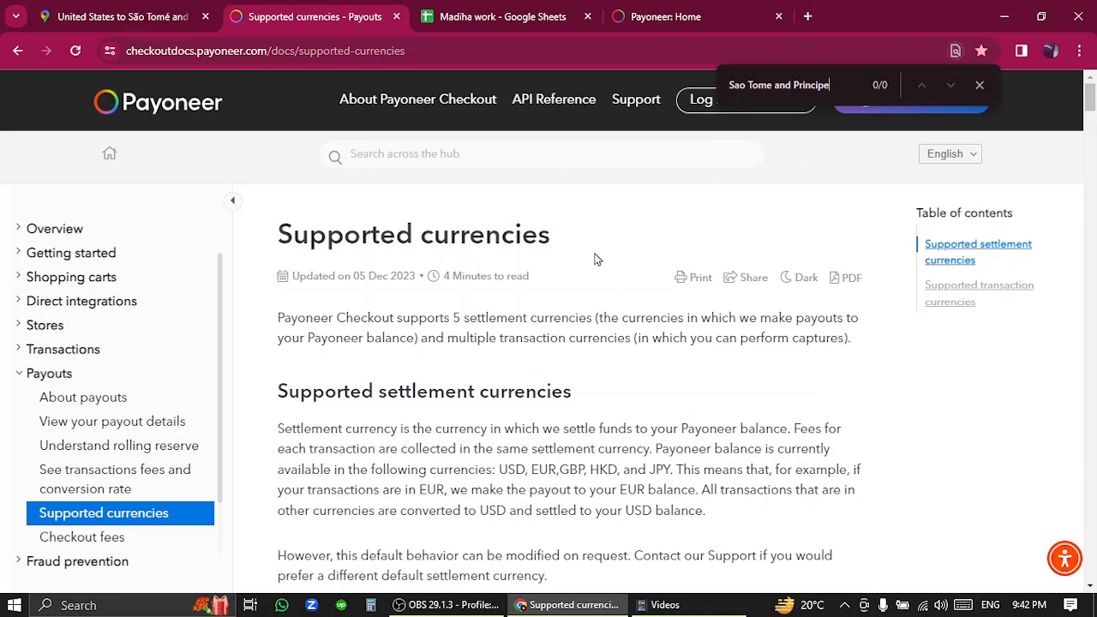
pyautogui.moveTo(637, 383)
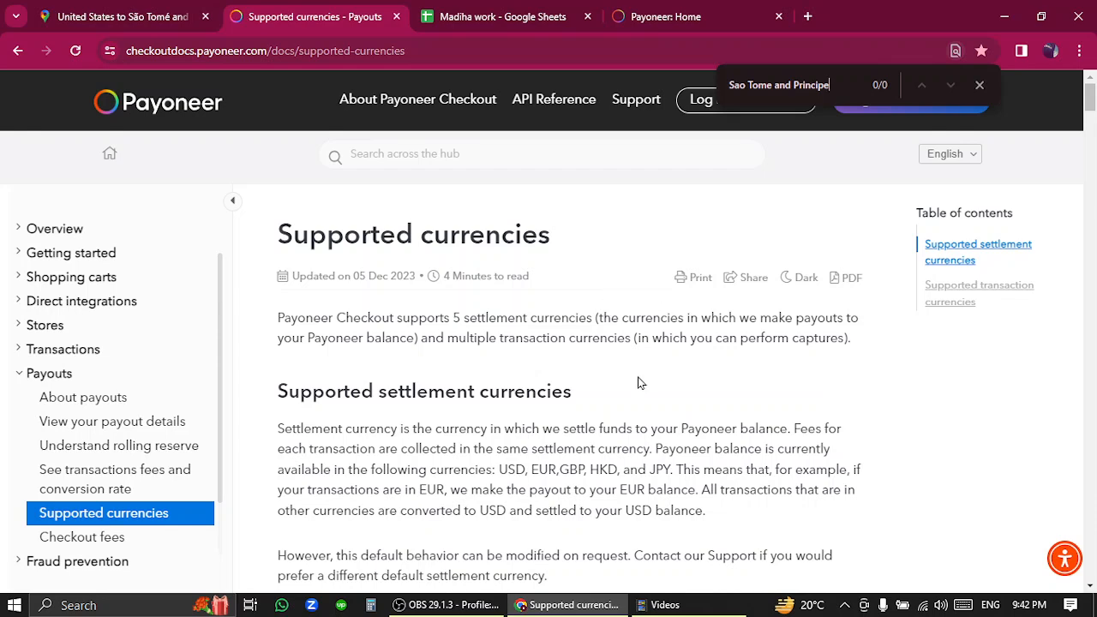